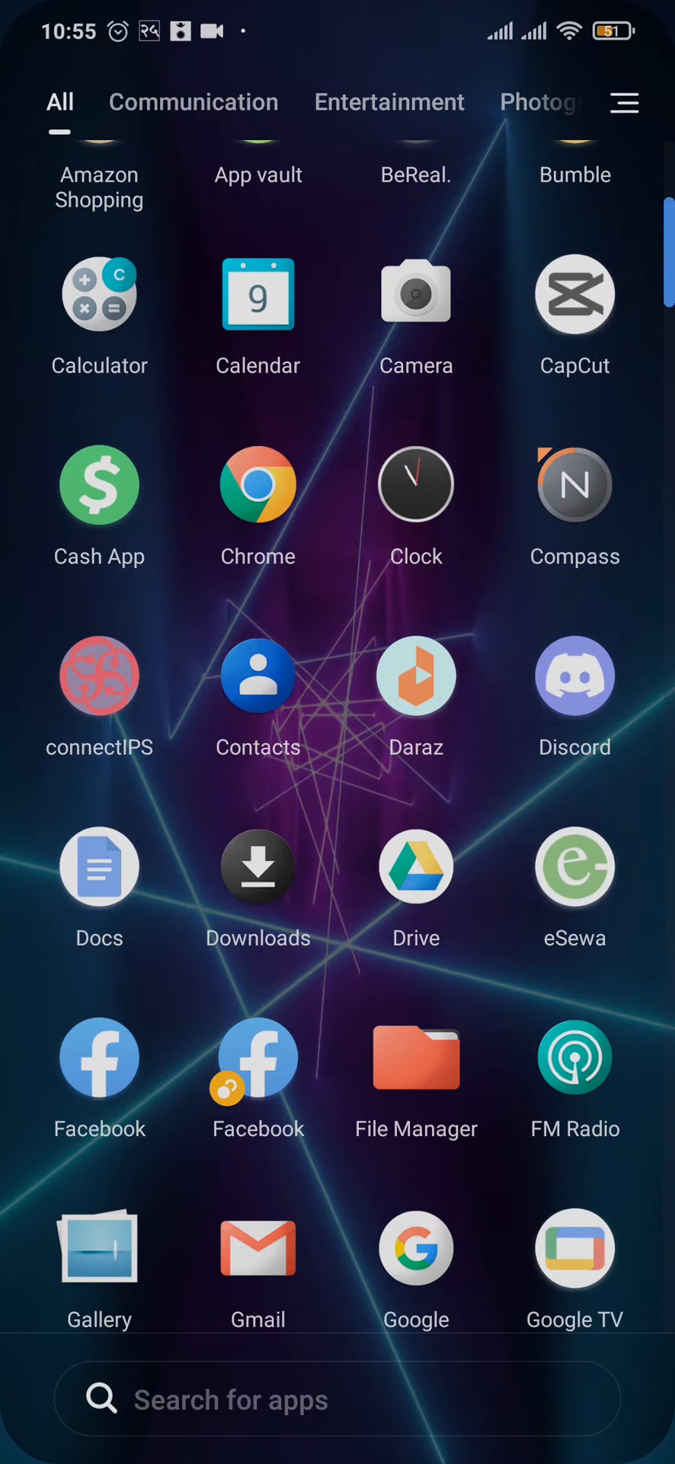
# Browse the app drawer and return to the home screen with the Snapchat shortcut
pyautogui.scroll(-3)
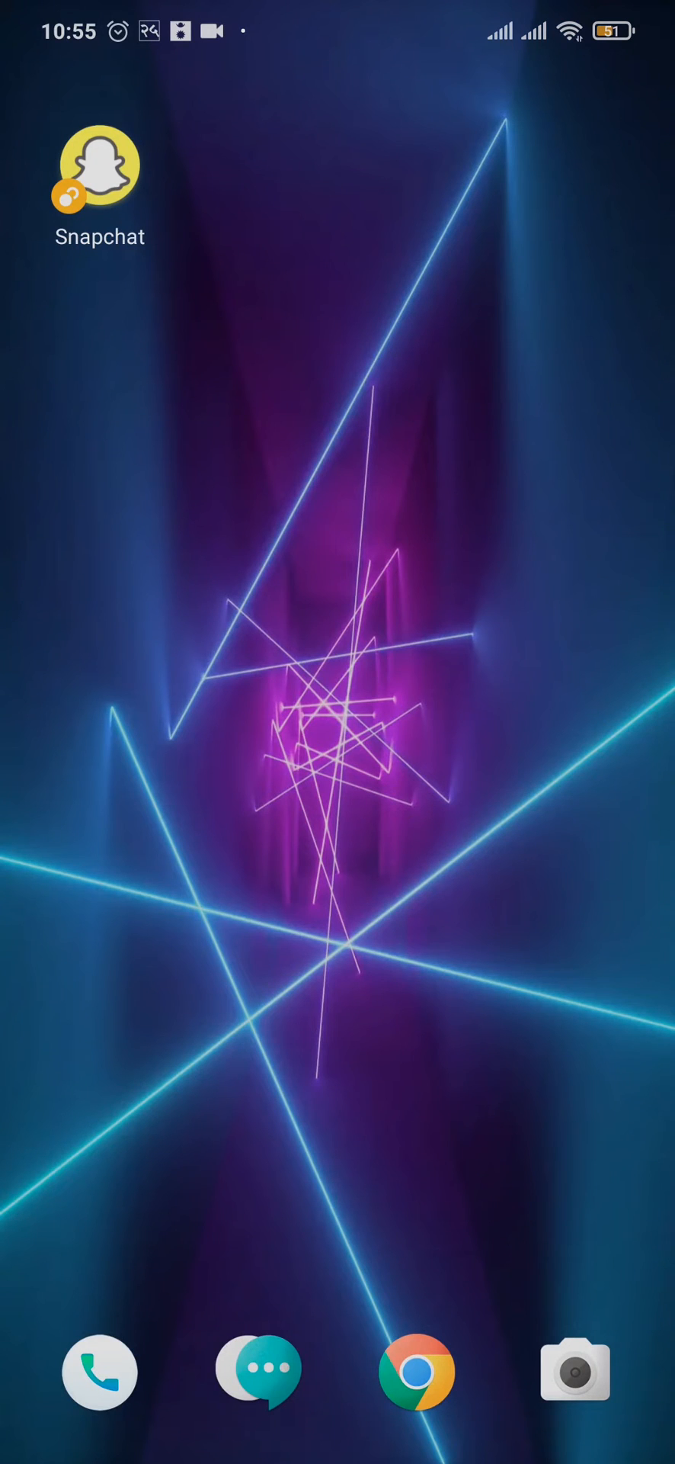
pyautogui.scroll(3)
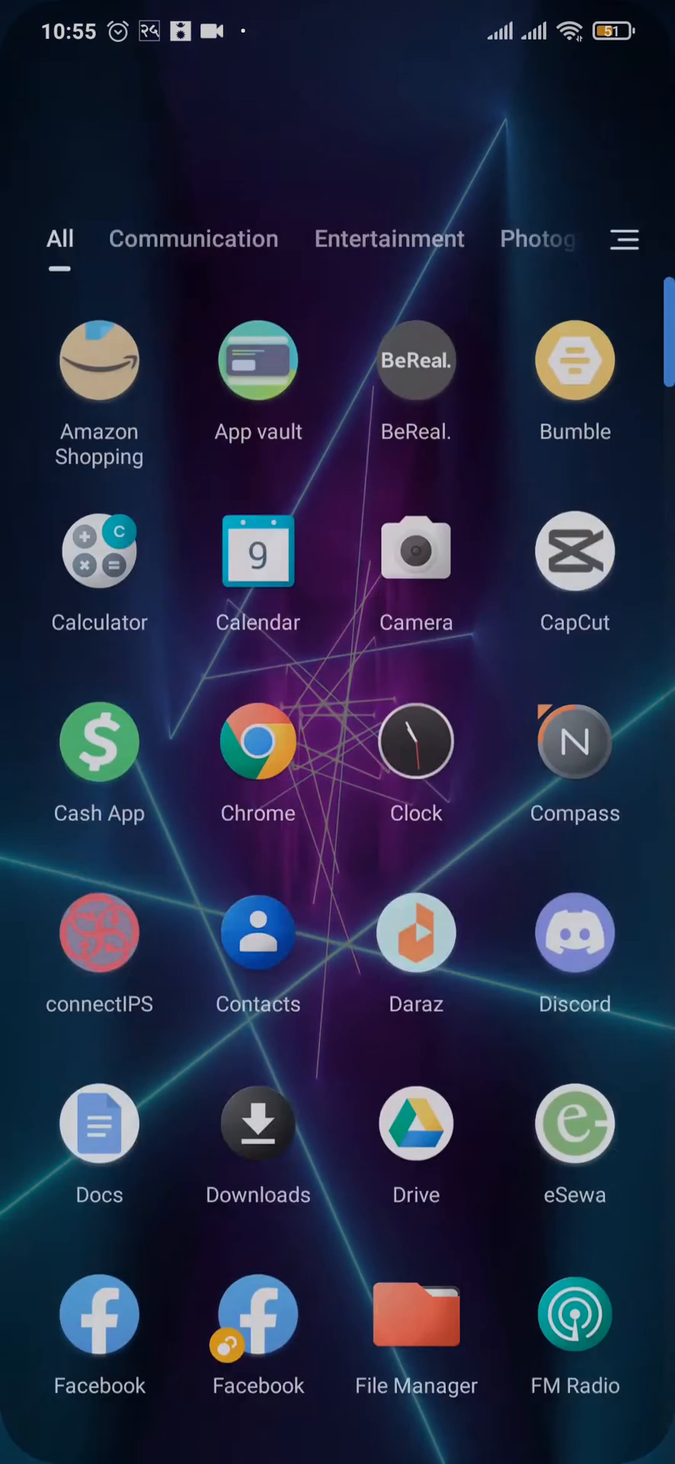
pyautogui.scroll(-3)
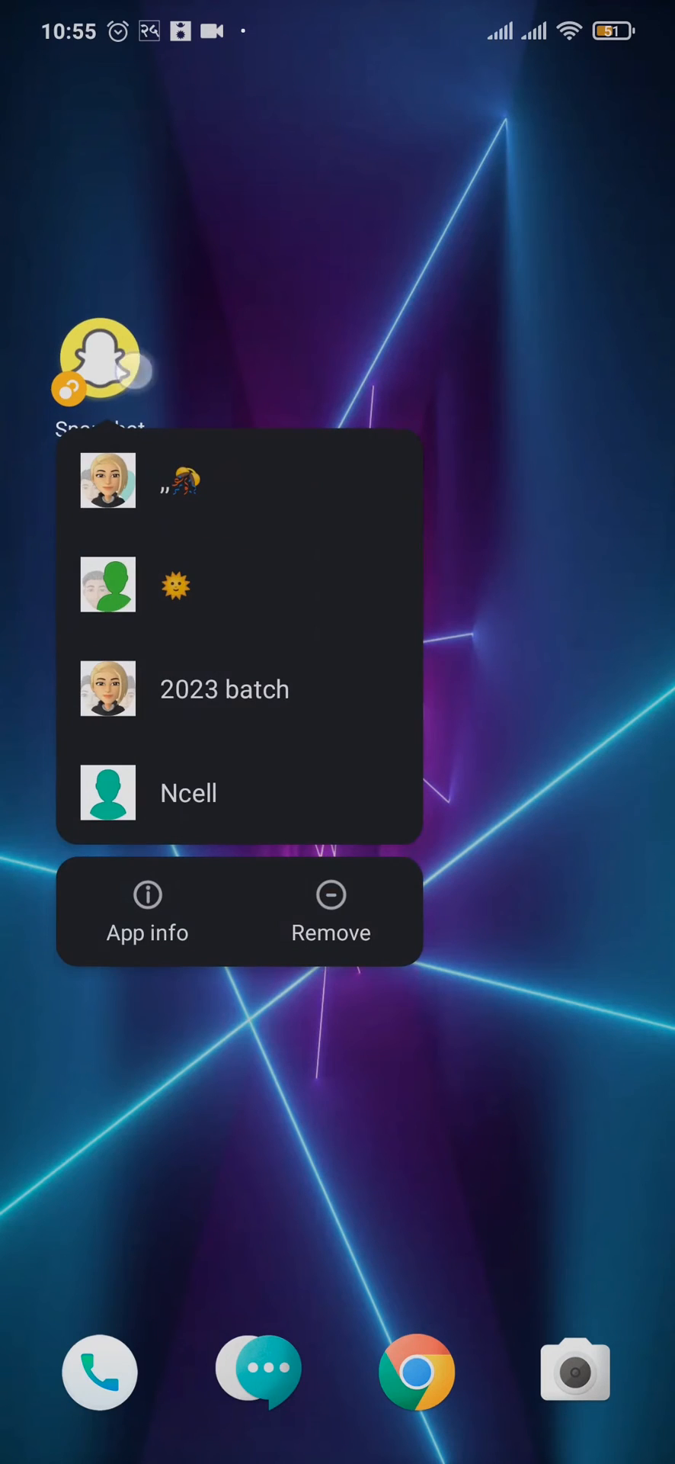
# Reach Snapchat's App info page from the icon's shortcut menu (version 12.23.0.38, 688MB)
pyautogui.click(146, 910)
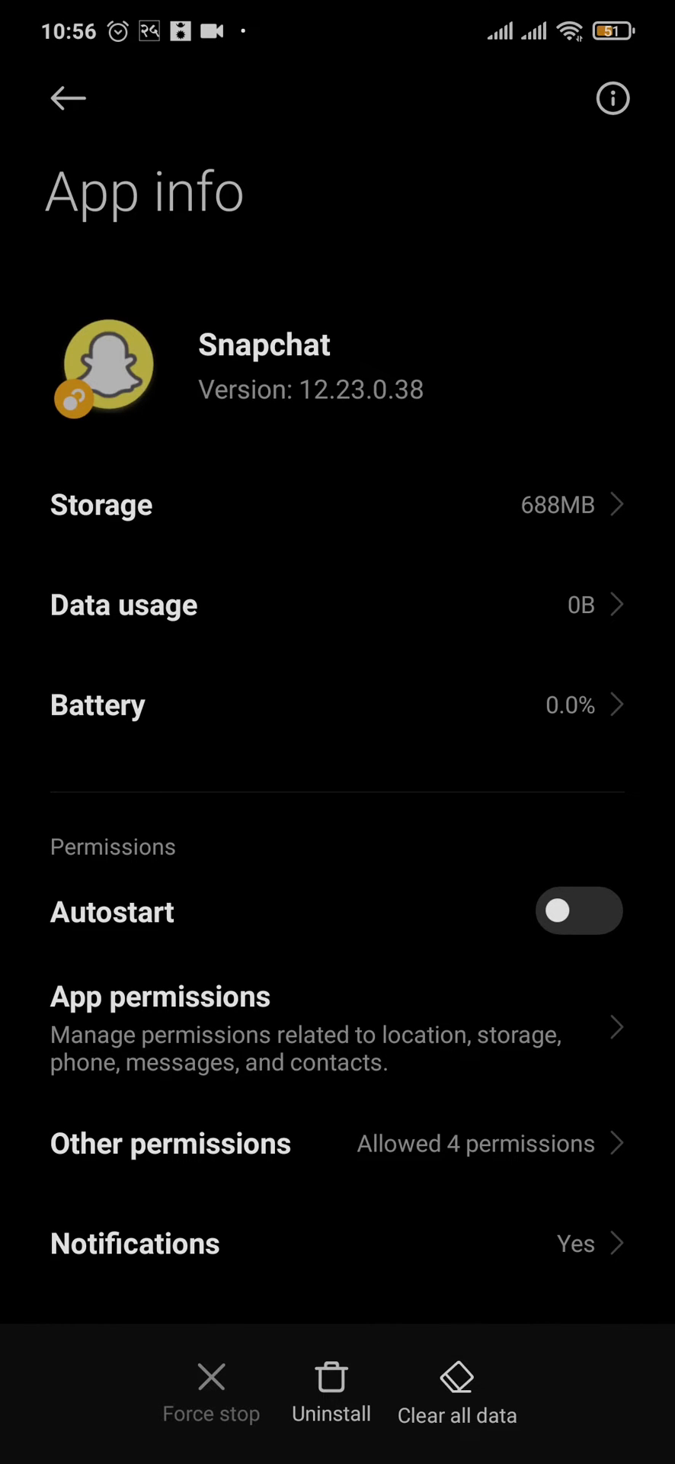
# Start Clear all data, cancel the confirmation, then view Snapchat's storage breakdown (284MB app, 404MB data, 0B cache)
pyautogui.click(455, 1390)
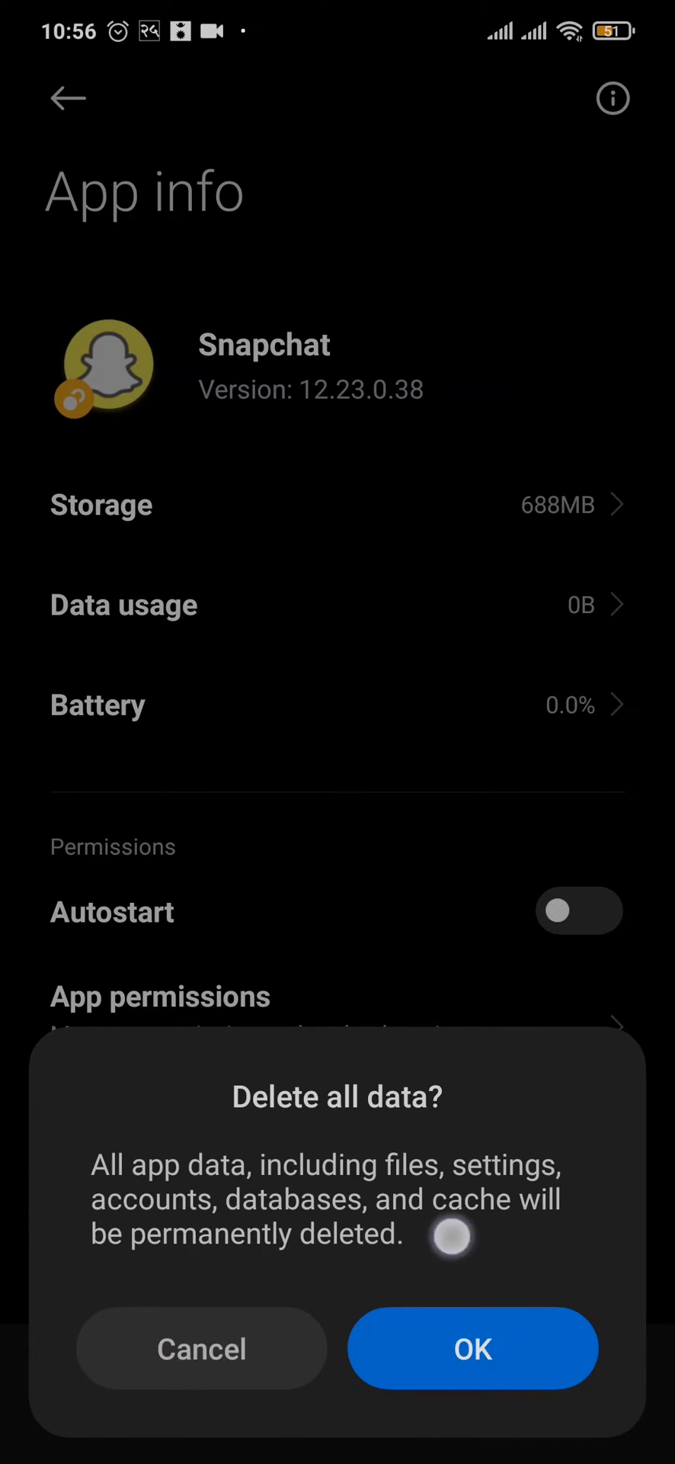
pyautogui.click(202, 1346)
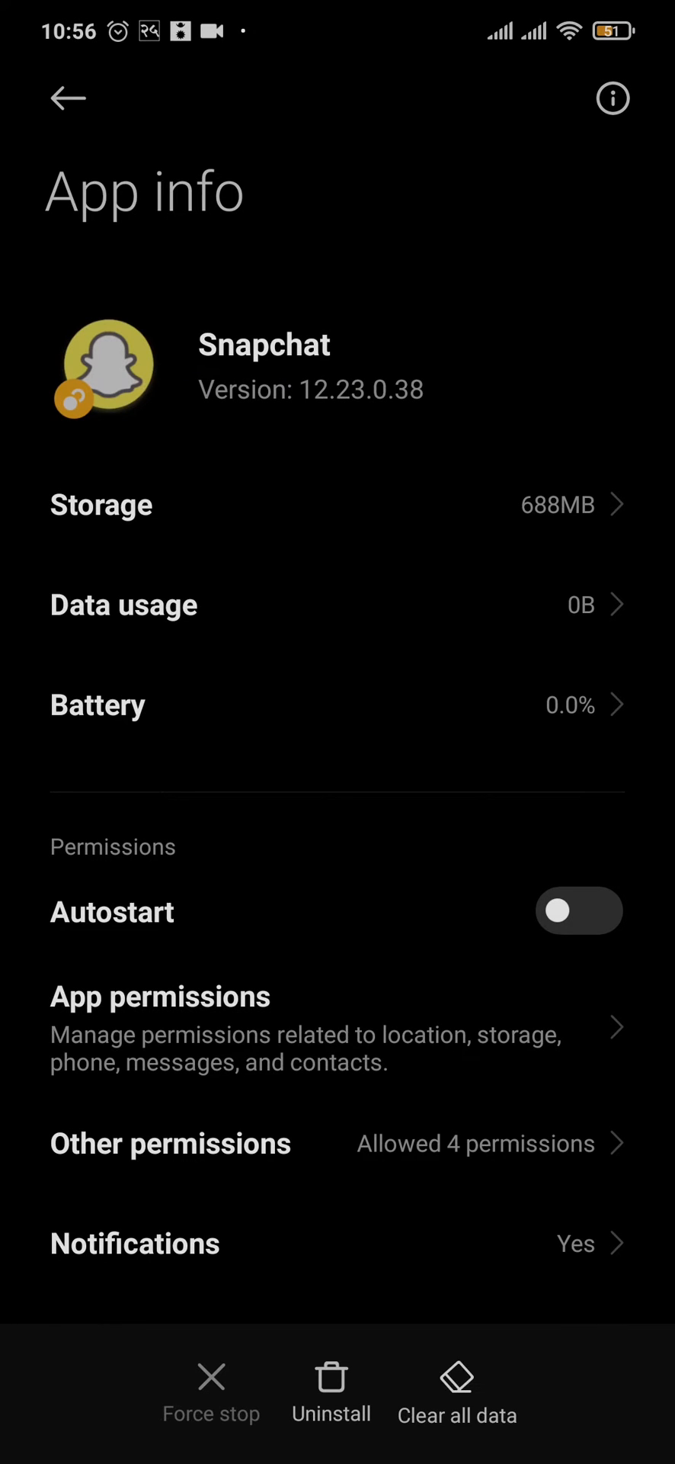
pyautogui.click(101, 505)
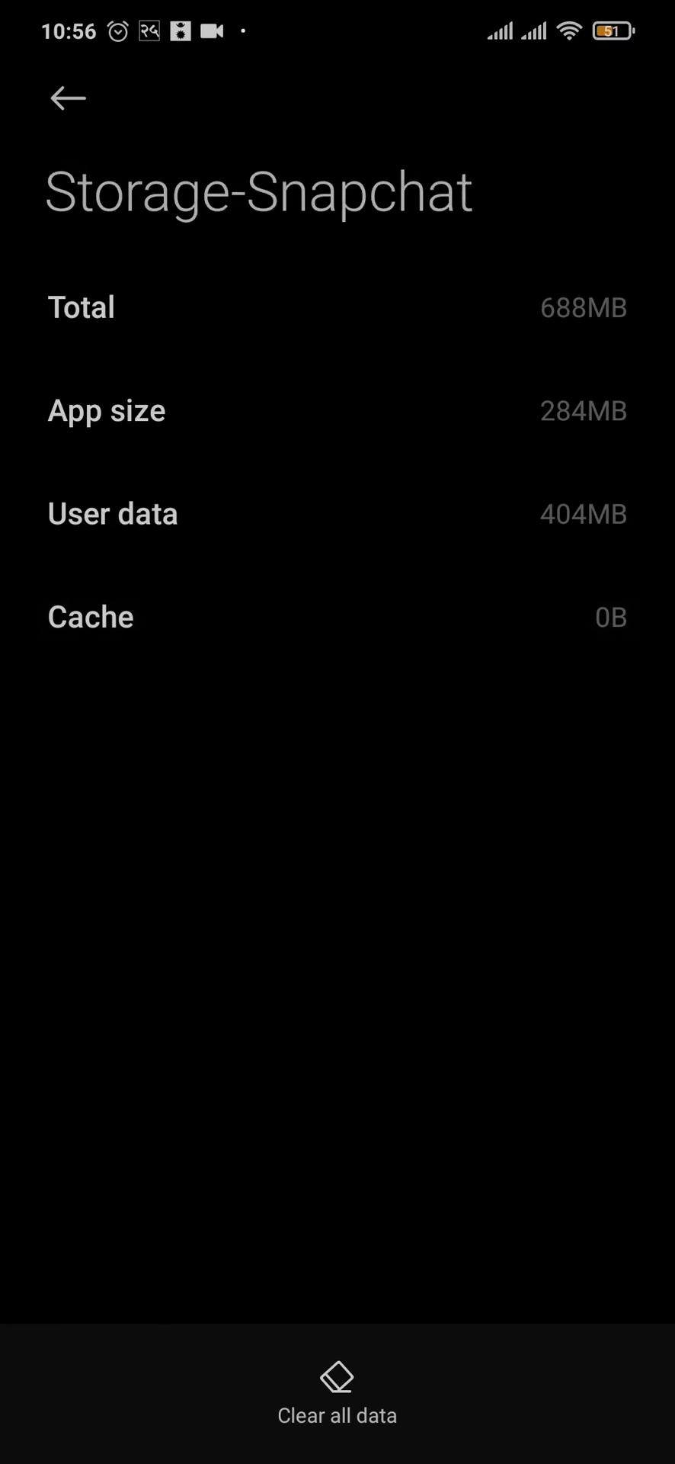
# Leave Snapchat's storage screen and return to the home screen with data intact
pyautogui.click(460, 651)
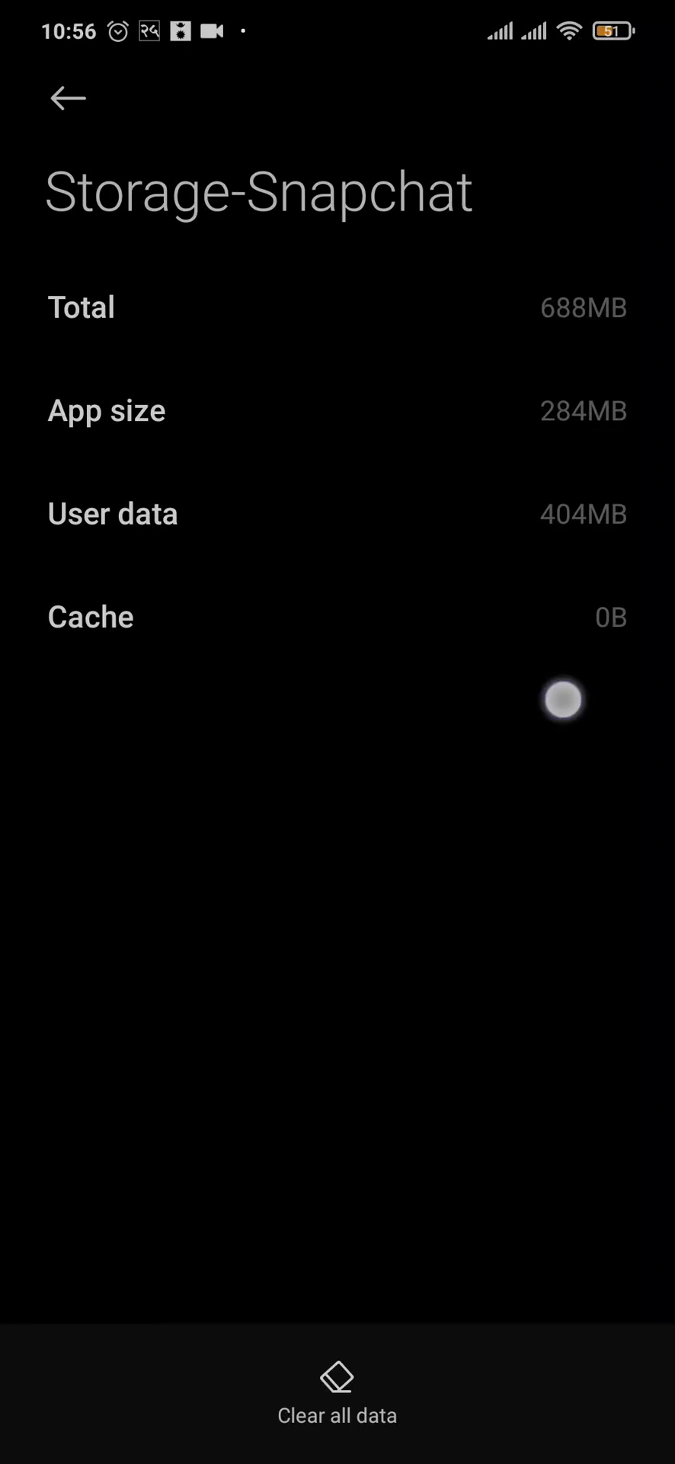
pyautogui.click(65, 98)
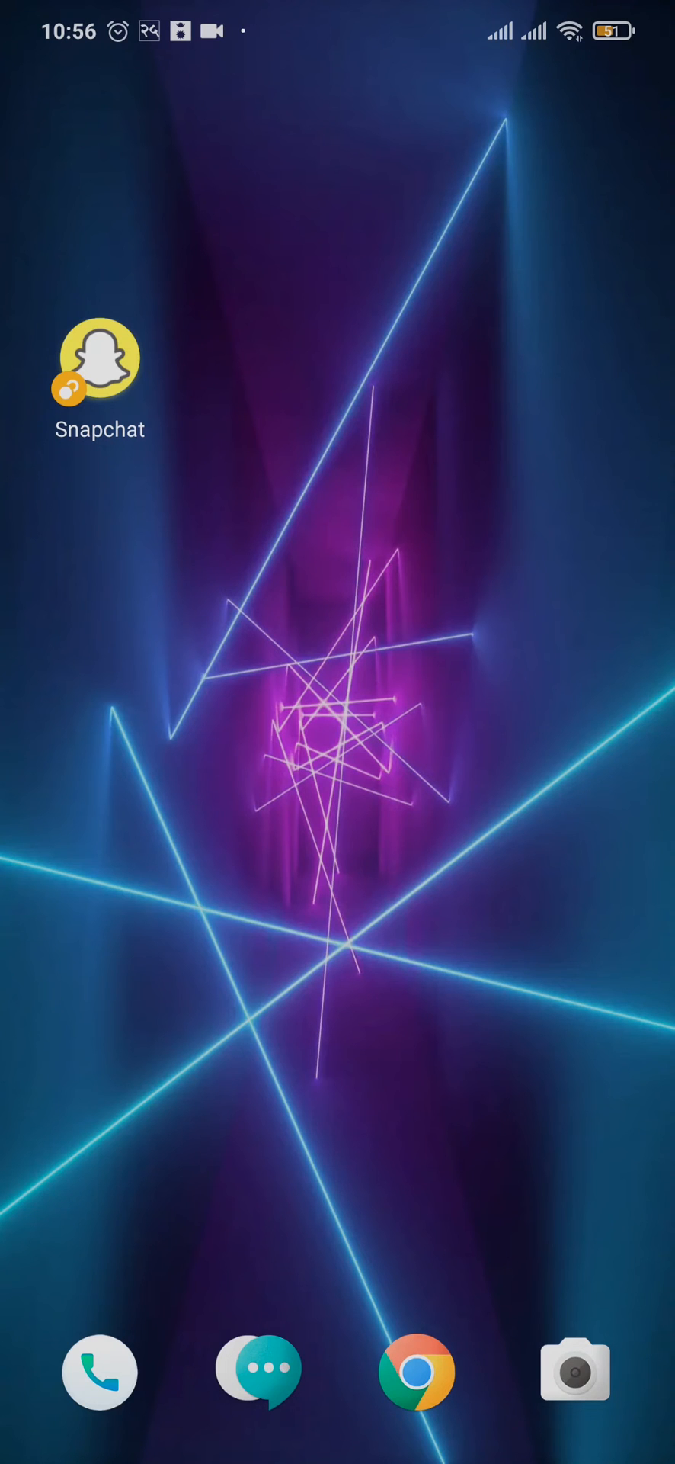
# Reposition the Snapchat shortcut on the home screen and bring up the full app drawer
pyautogui.moveTo(99, 370); pyautogui.dragTo(197, 406)
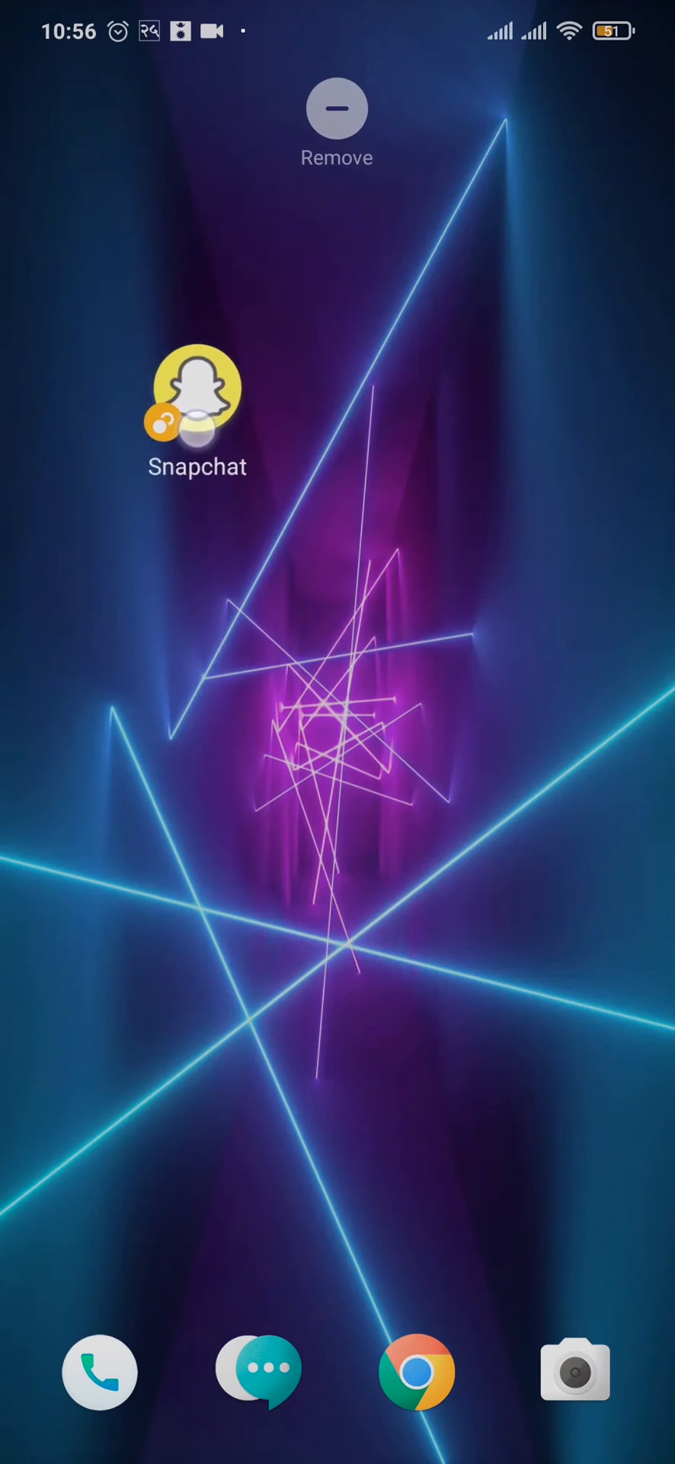
pyautogui.moveTo(196, 390); pyautogui.dragTo(260, 364)
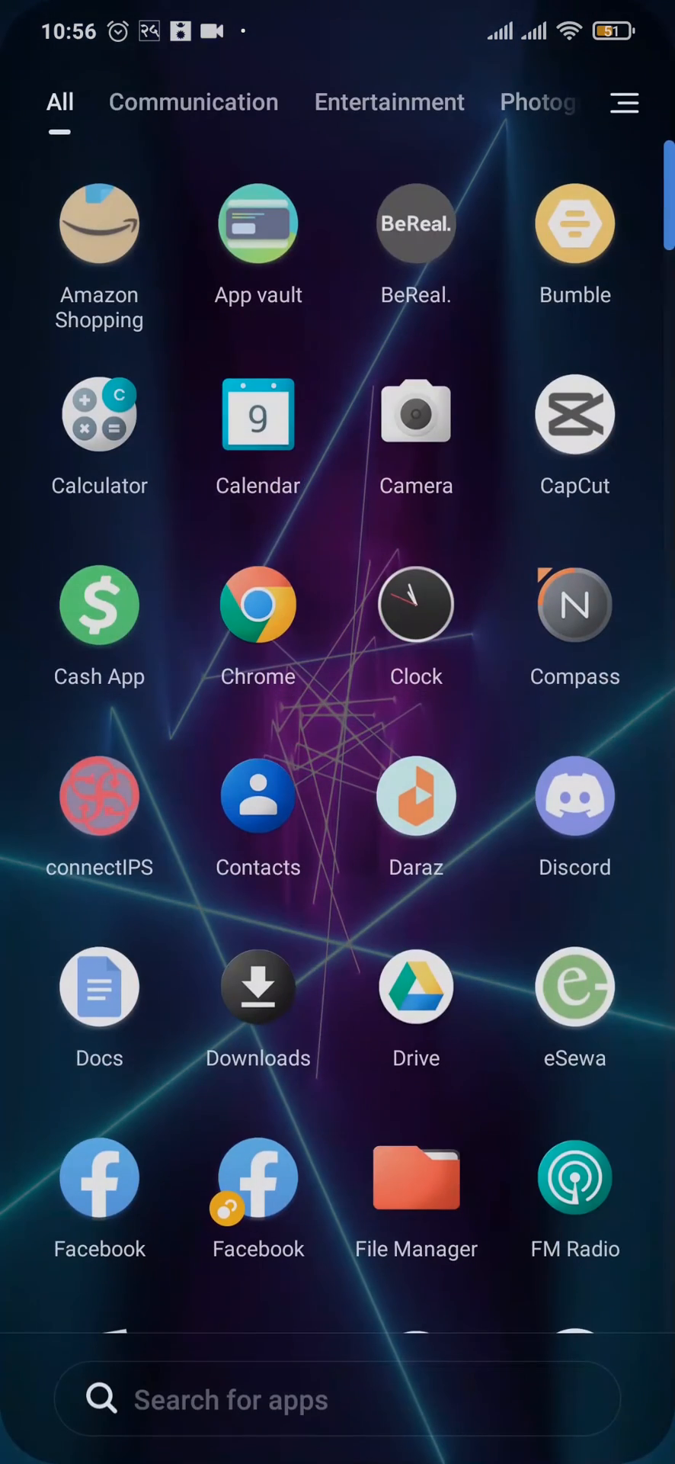
# Scroll the app drawer down to the Snapchat entries and return to the home screen
pyautogui.scroll(-3)
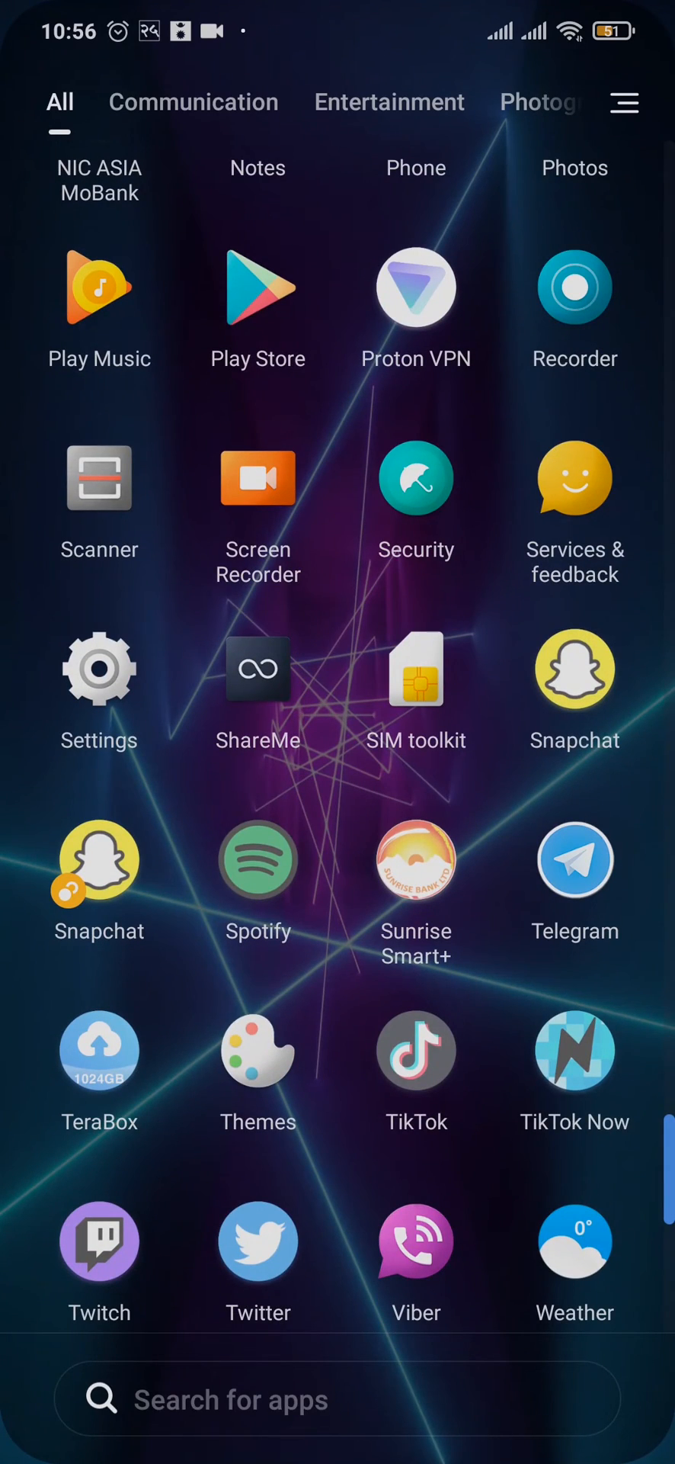
pyautogui.scroll(-3)
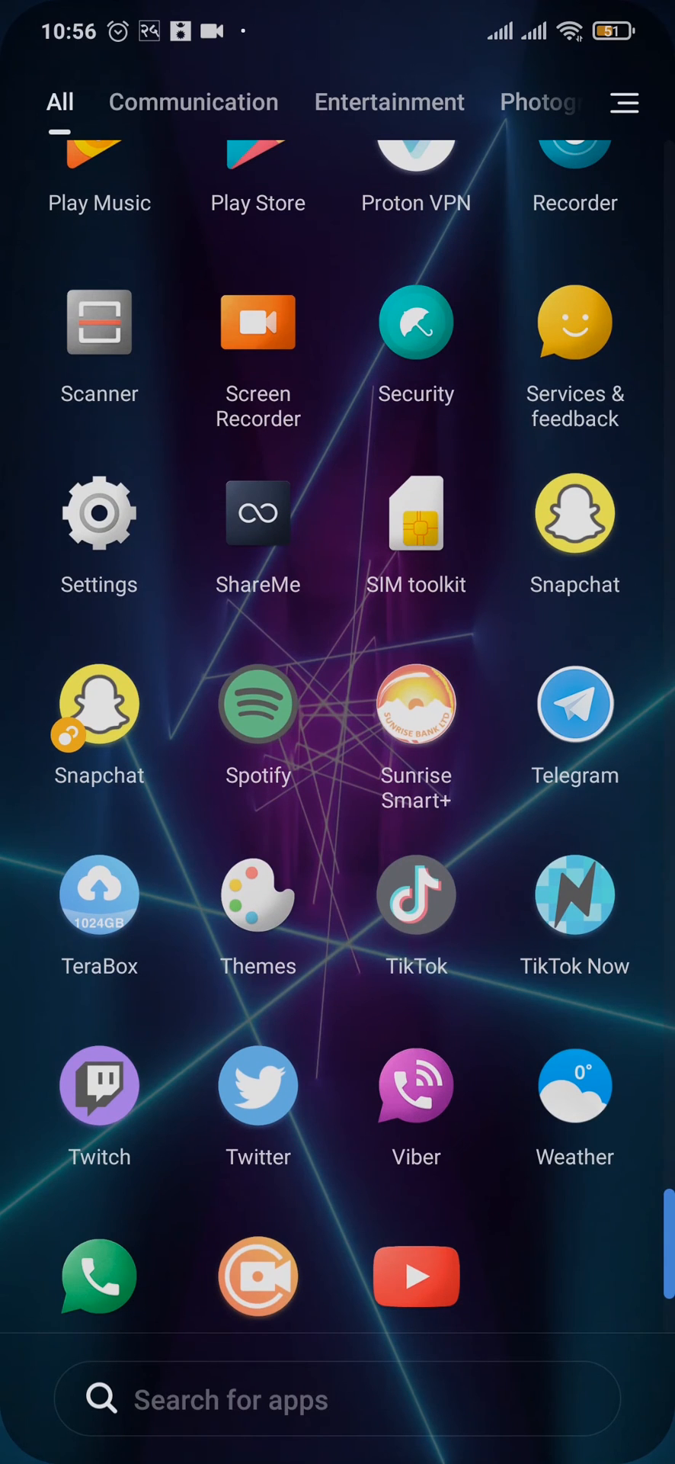
pyautogui.scroll(-3)
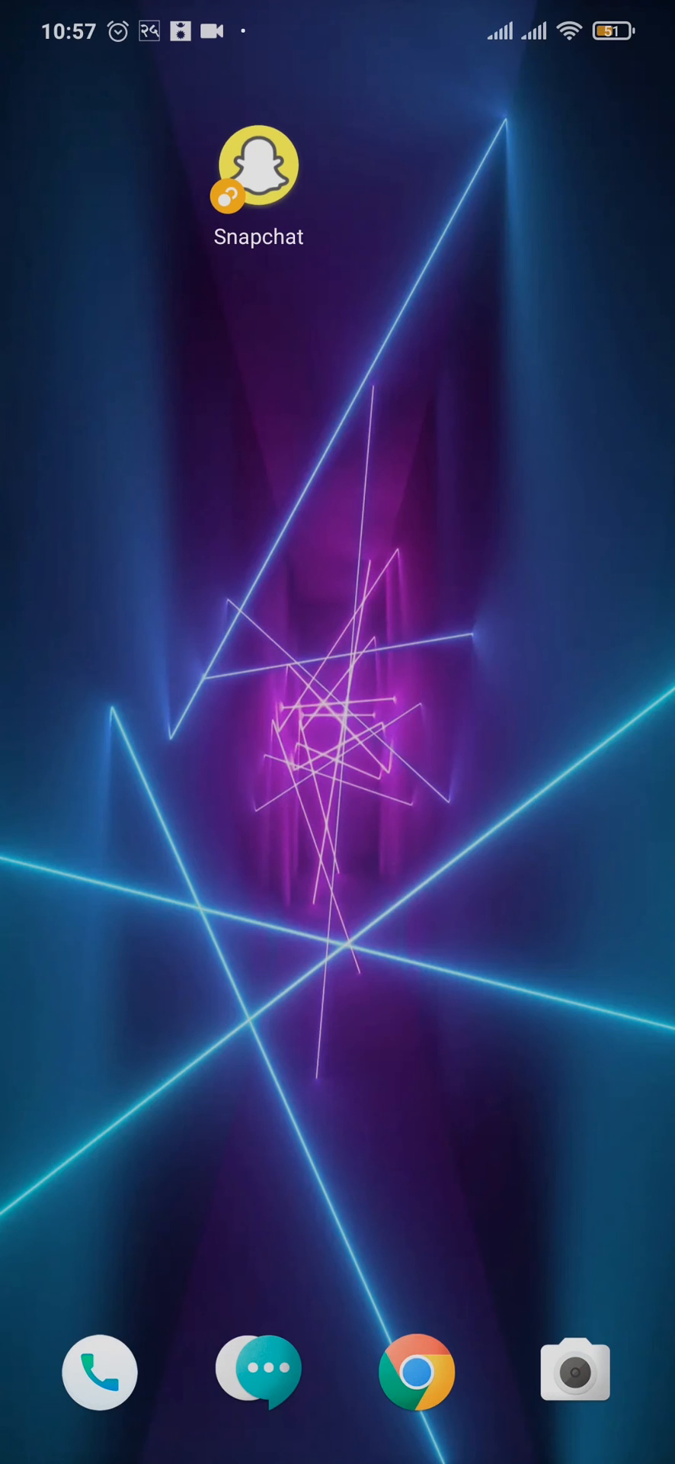
# Bring the app drawer up again and scroll from the top of the alphabetical list
pyautogui.scroll(3)
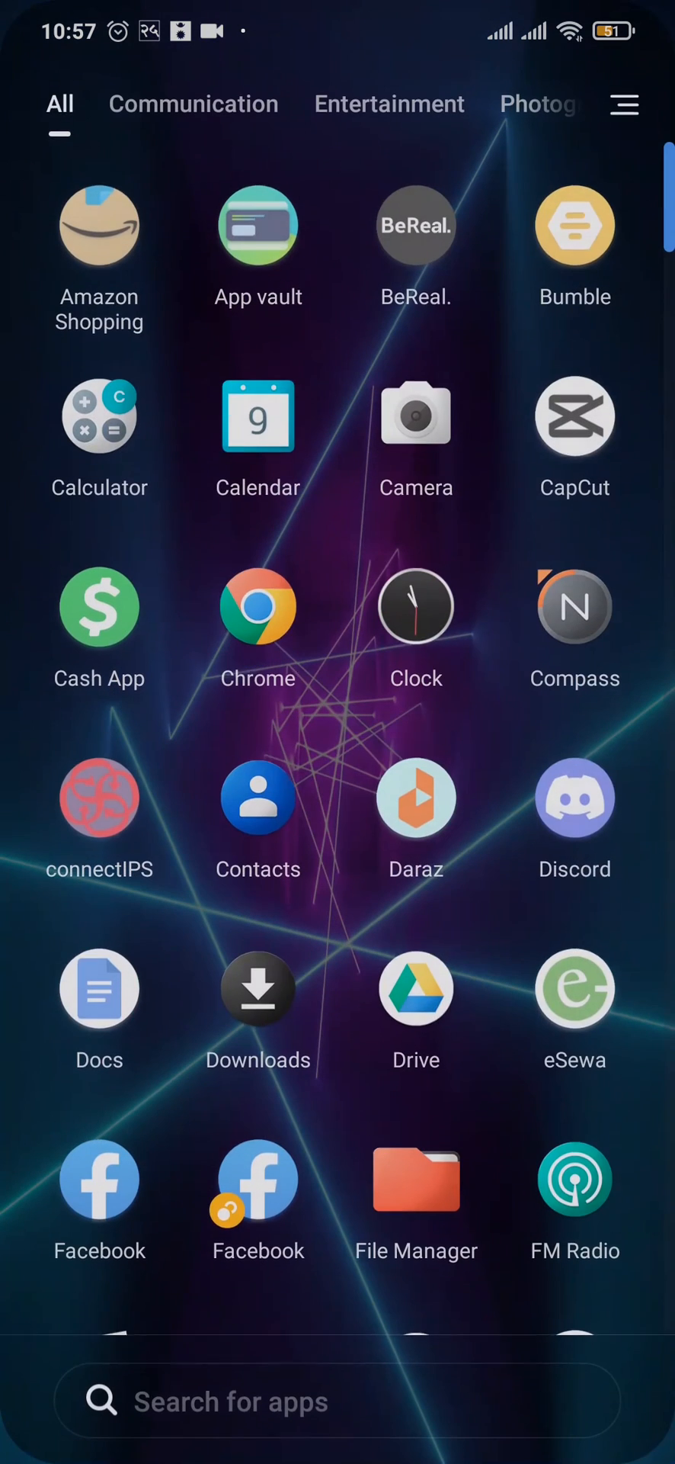
pyautogui.scroll(-3)
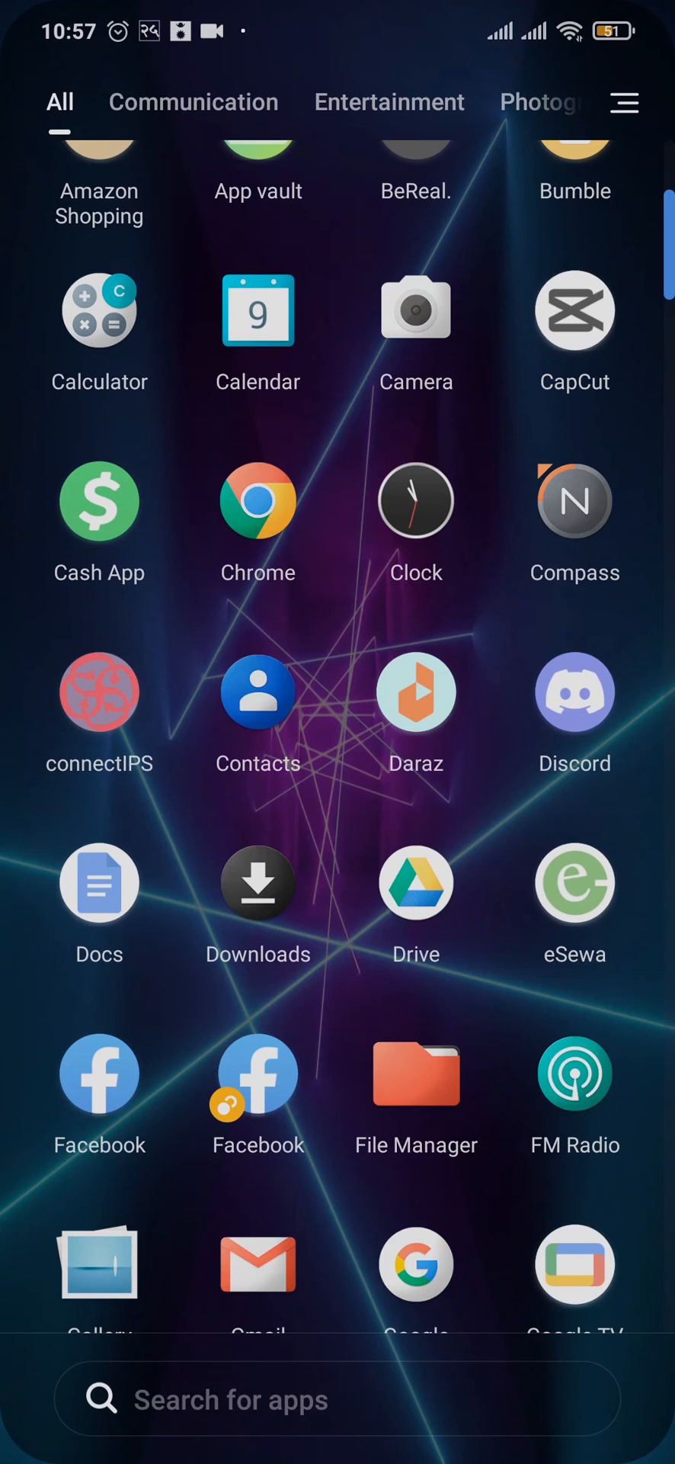